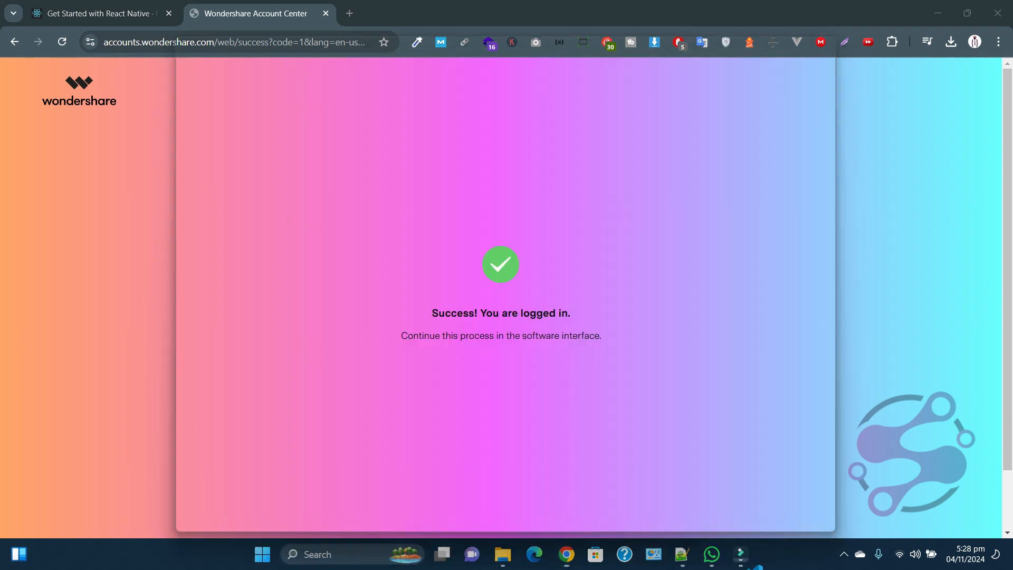
# Browse to C:\laragon\www in File Explorer, which contains an index file
pyautogui.click(739, 554)
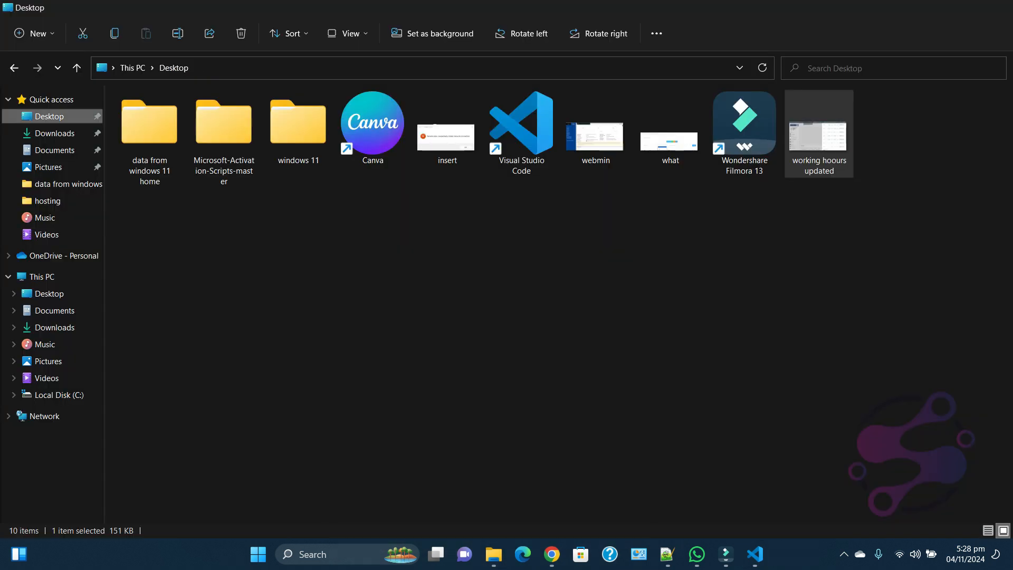
pyautogui.click(45, 378)
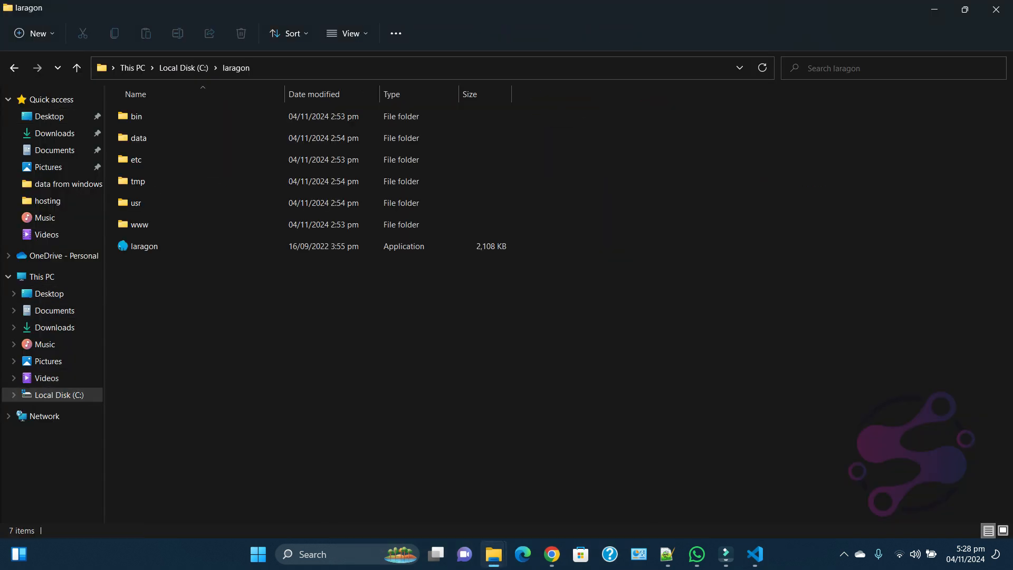
pyautogui.doubleClick(139, 223)
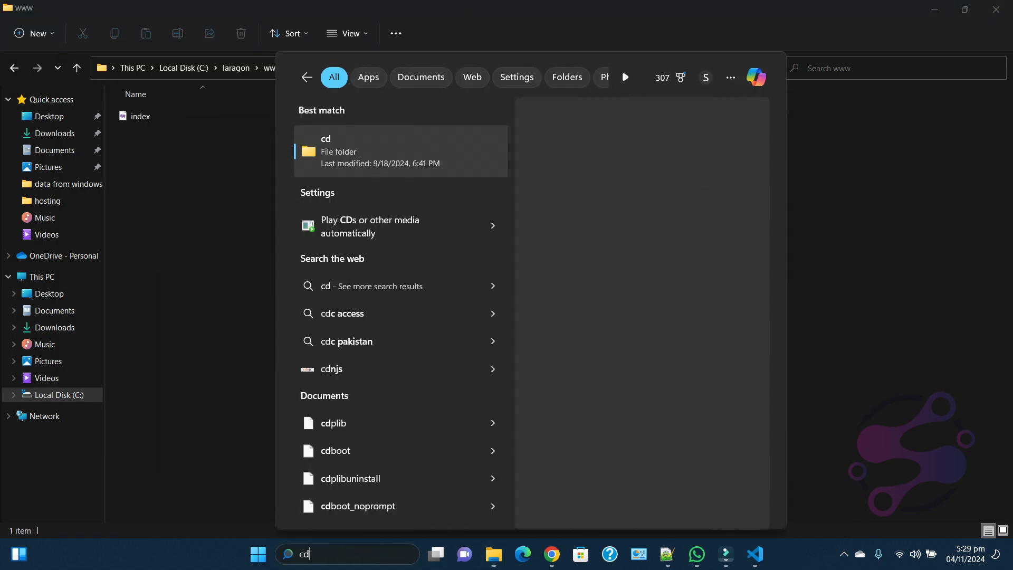
pyautogui.press('Backspace')
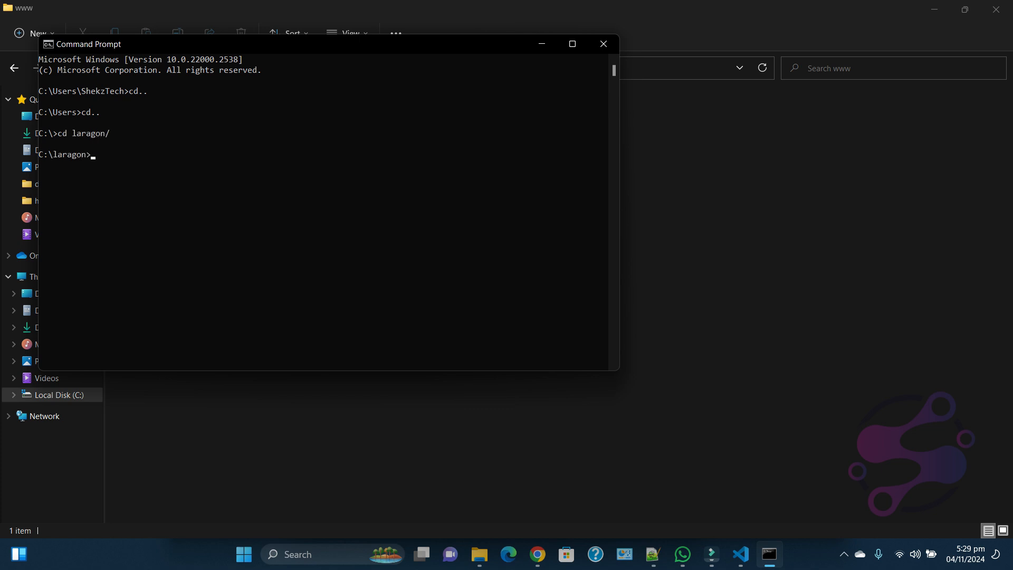
pyautogui.write('dir')
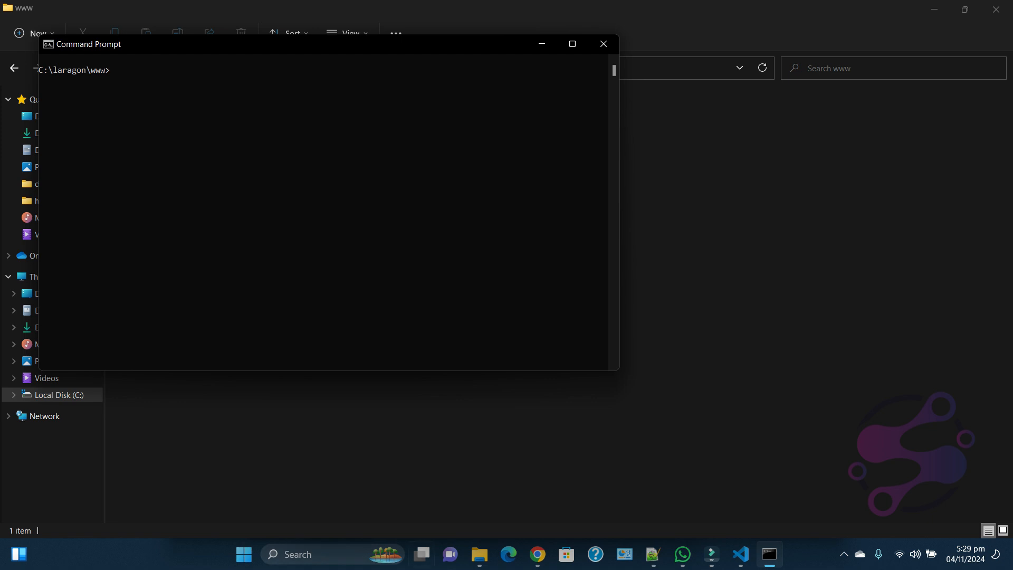
pyautogui.moveTo(535, 554)
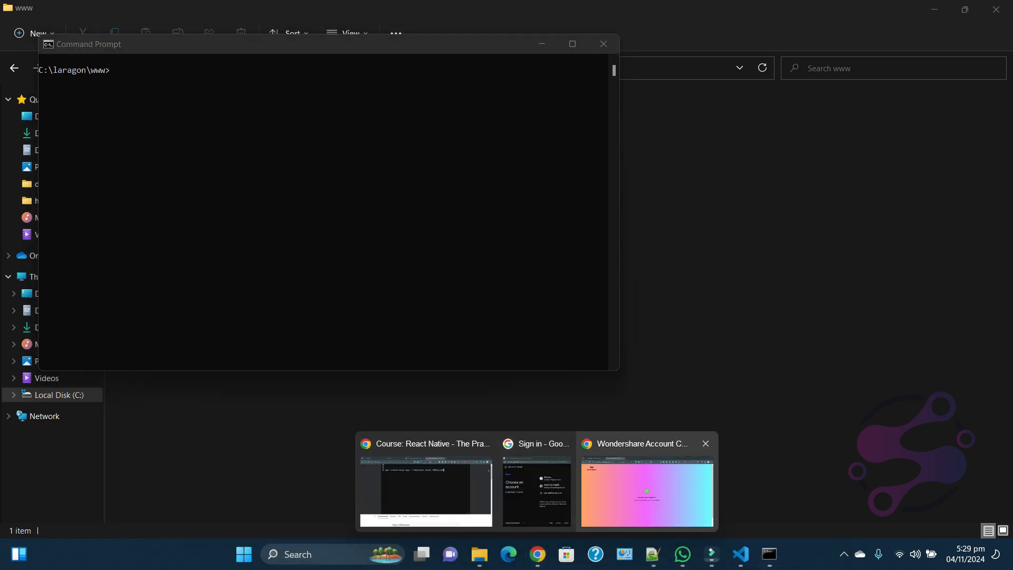
# Copy 'npx create-expo-app@latest' from the React Native docs and bring Command Prompt back to the front
pyautogui.click(645, 490)
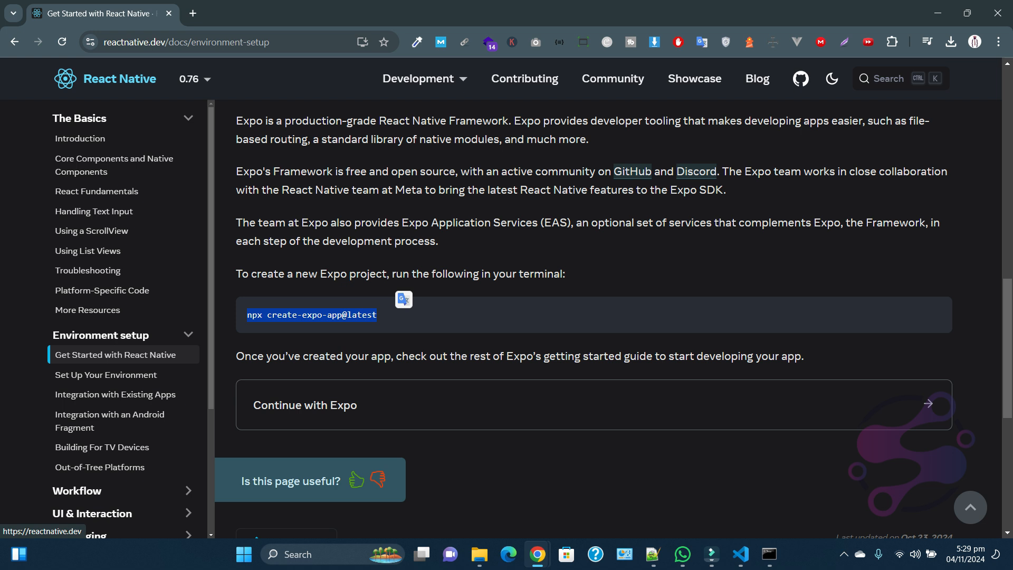
pyautogui.click(195, 78)
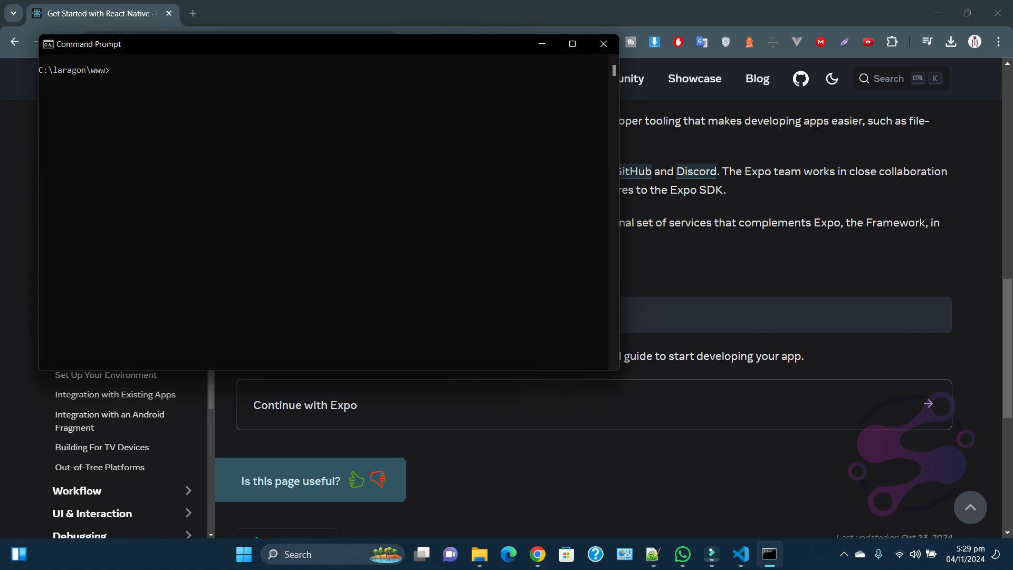
# Run npx create-expo-app@latest --template blank, confirm with y and name the app myfirstapp
pyautogui.write('npx create-expo-app@latest --bla')
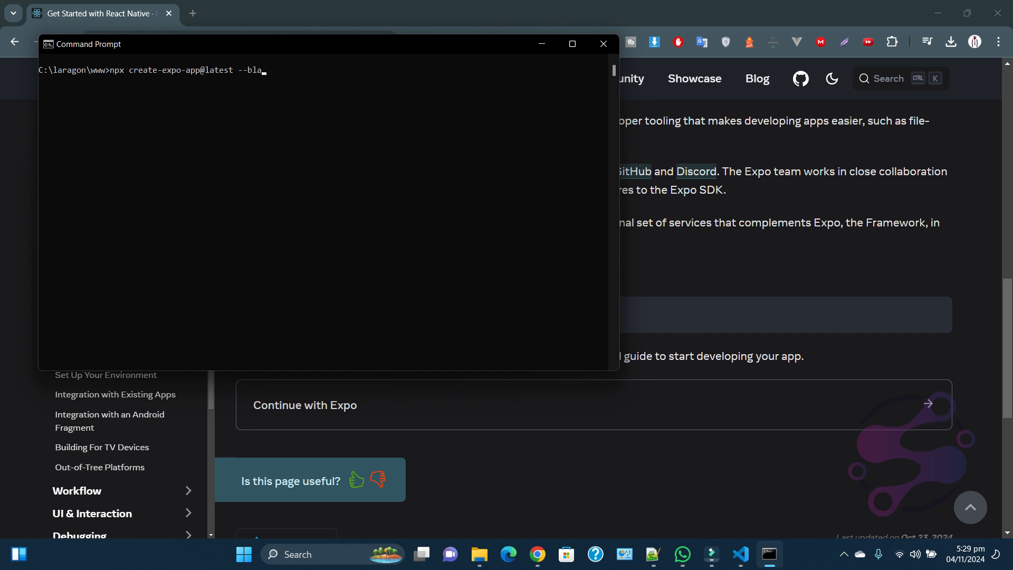
pyautogui.write('nk')
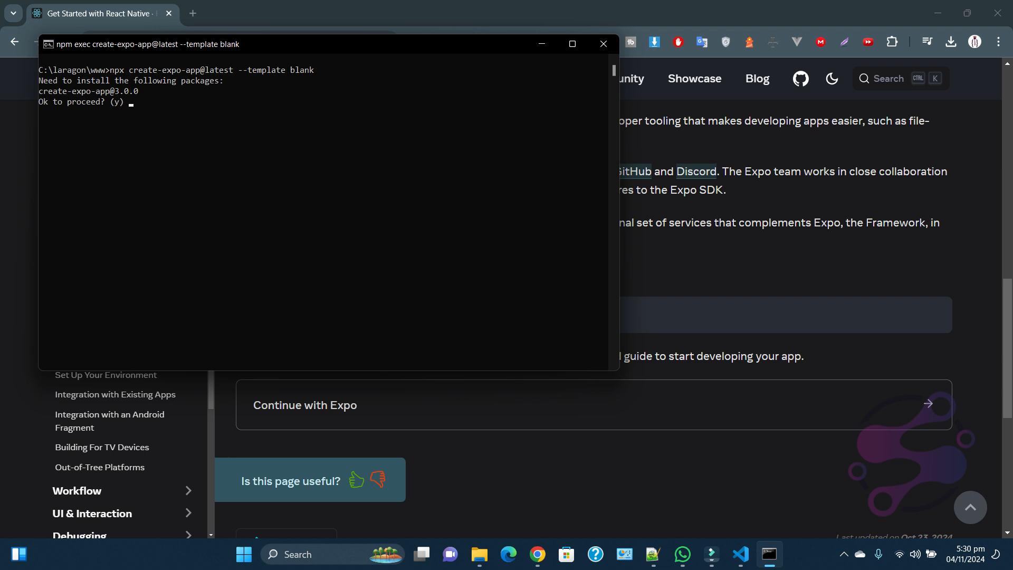
pyautogui.write('y')
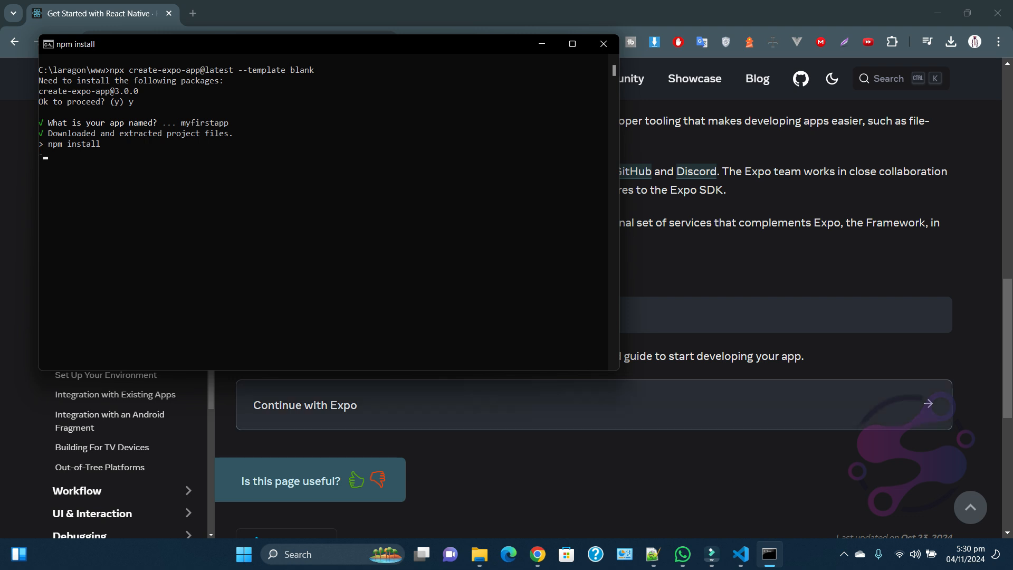
# Inspect the new myfirstapp folder (assets, App, babel.config, package) and return to the running npm install
pyautogui.click(479, 554)
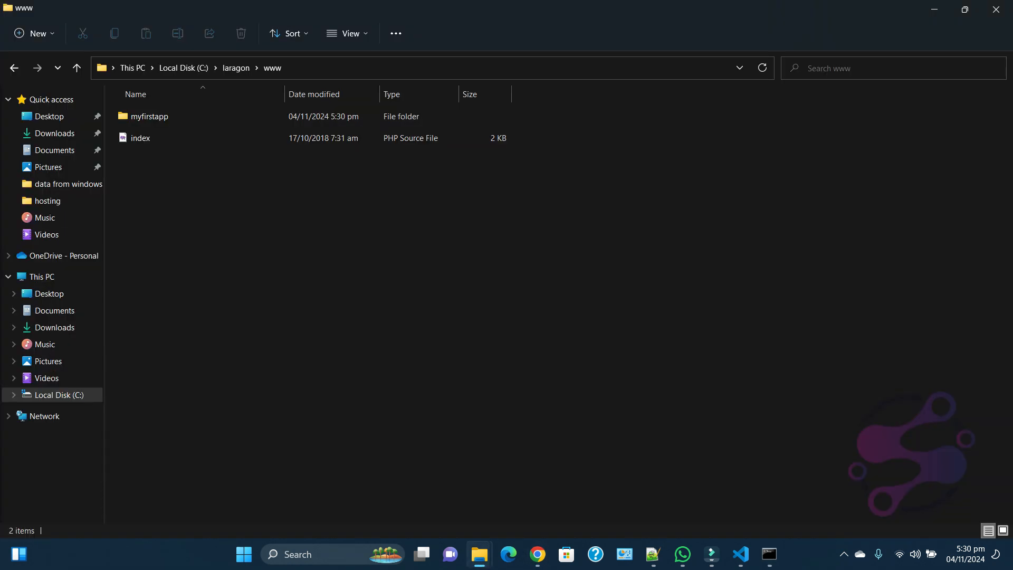
pyautogui.doubleClick(151, 116)
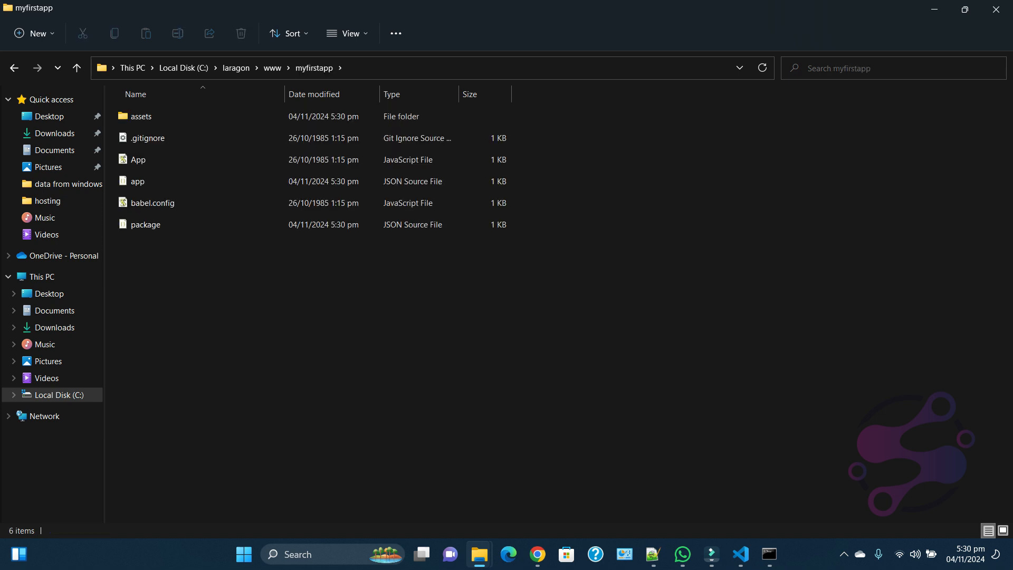
pyautogui.click(537, 554)
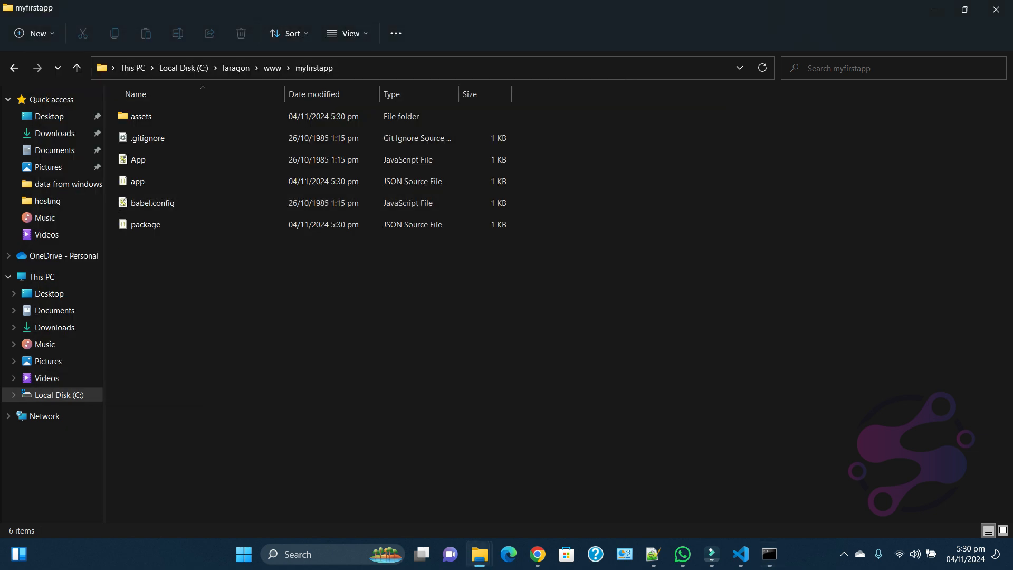
pyautogui.click(768, 554)
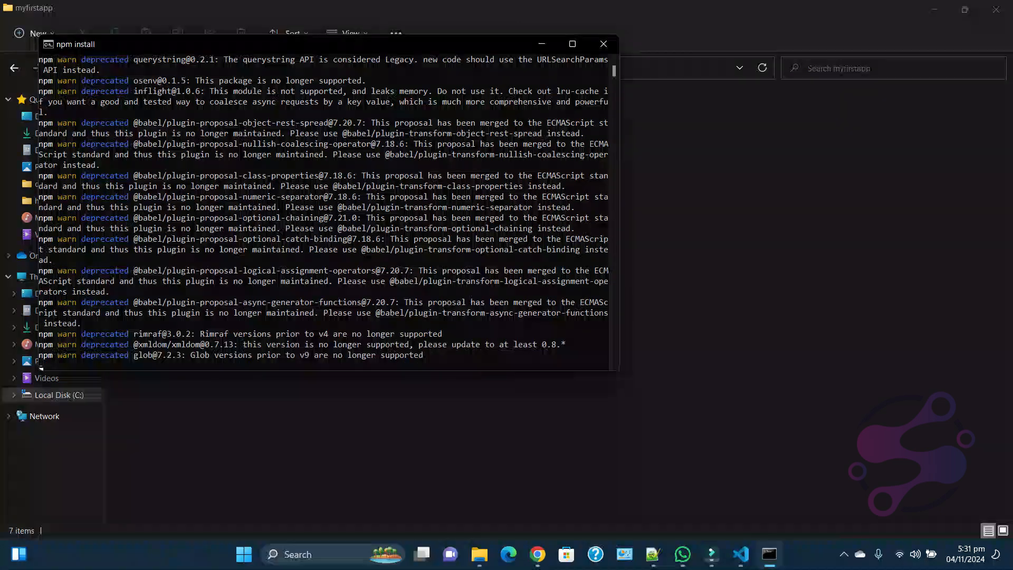
# Scroll through the npm install output listing rimraf and glob deprecation warnings
pyautogui.scroll(-3)
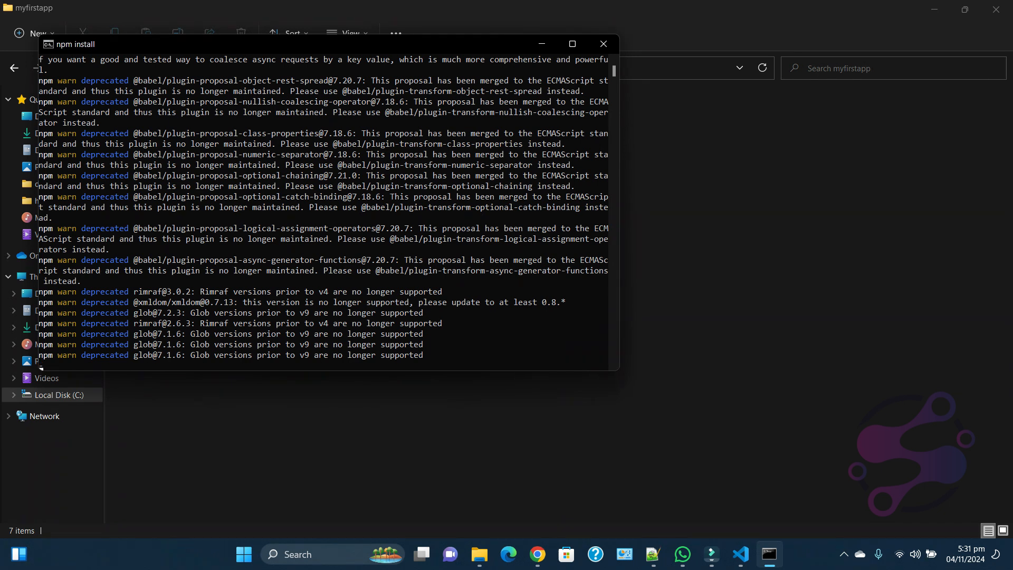
pyautogui.moveTo(41, 366)
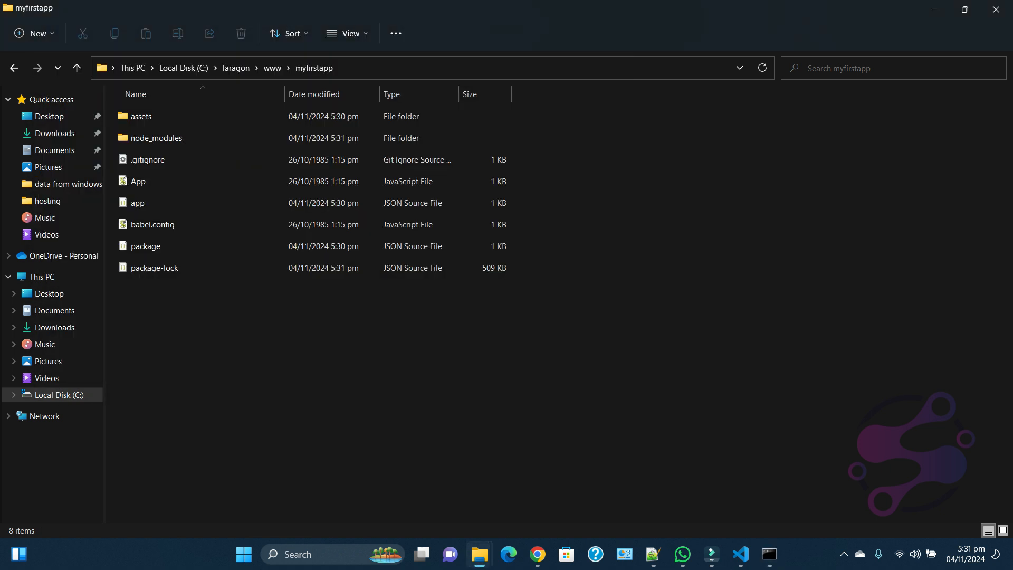
# Open the myfirstapp folder as a project in Visual Studio Code via Open with Code
pyautogui.click(152, 224)
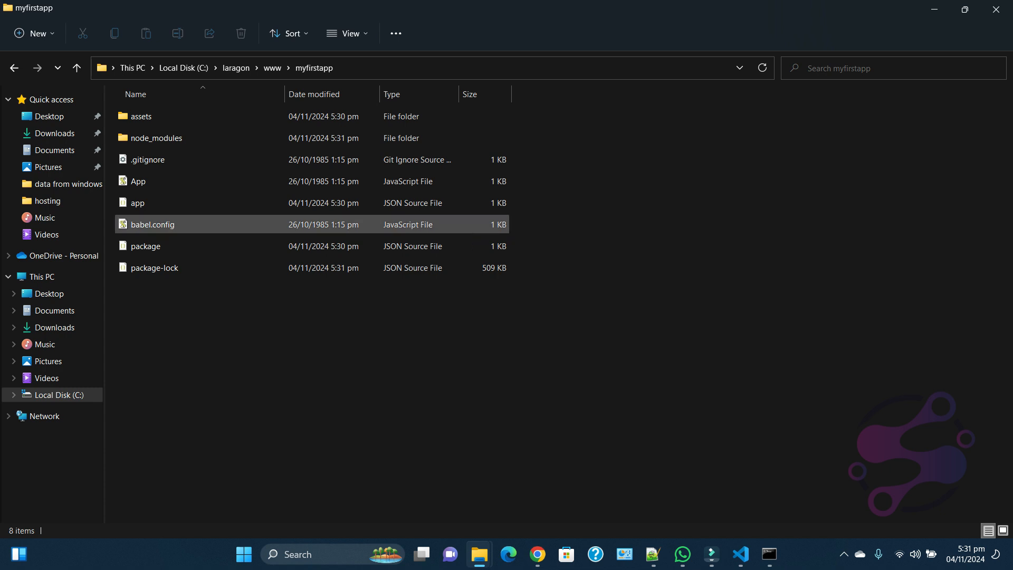
pyautogui.click(155, 267)
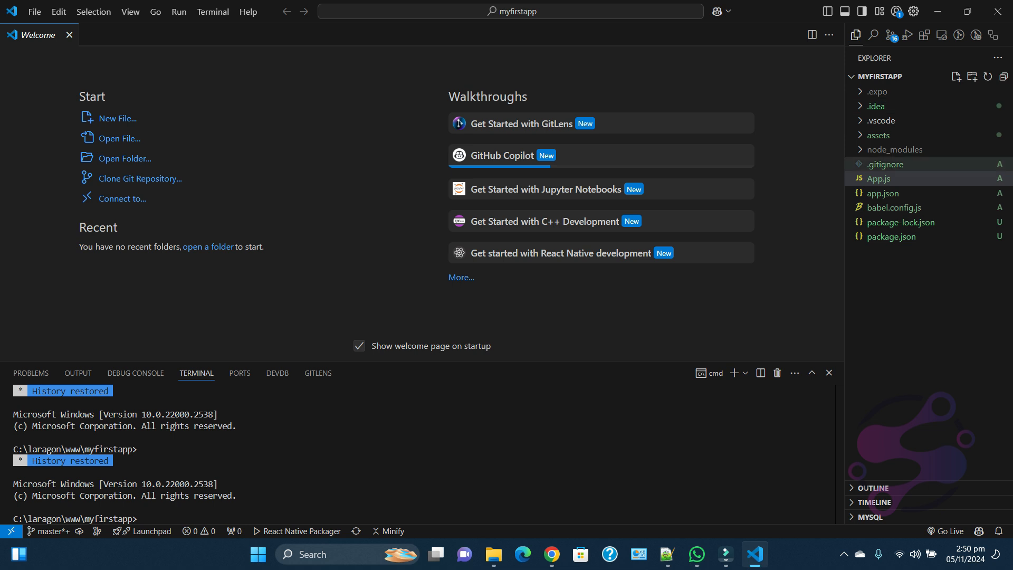
# Review the expo start scripts in package.json
pyautogui.click(879, 178)
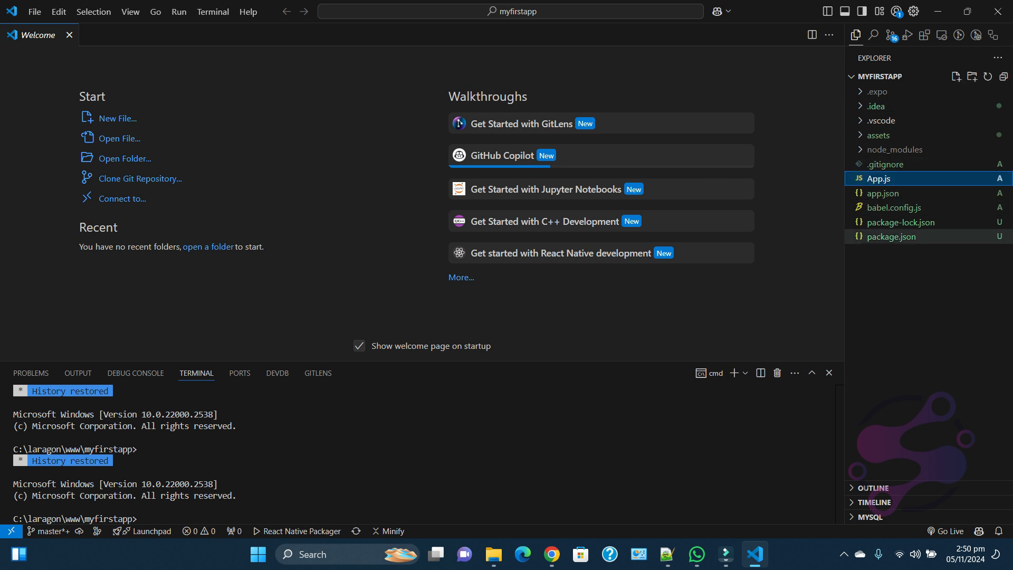
pyautogui.doubleClick(893, 235)
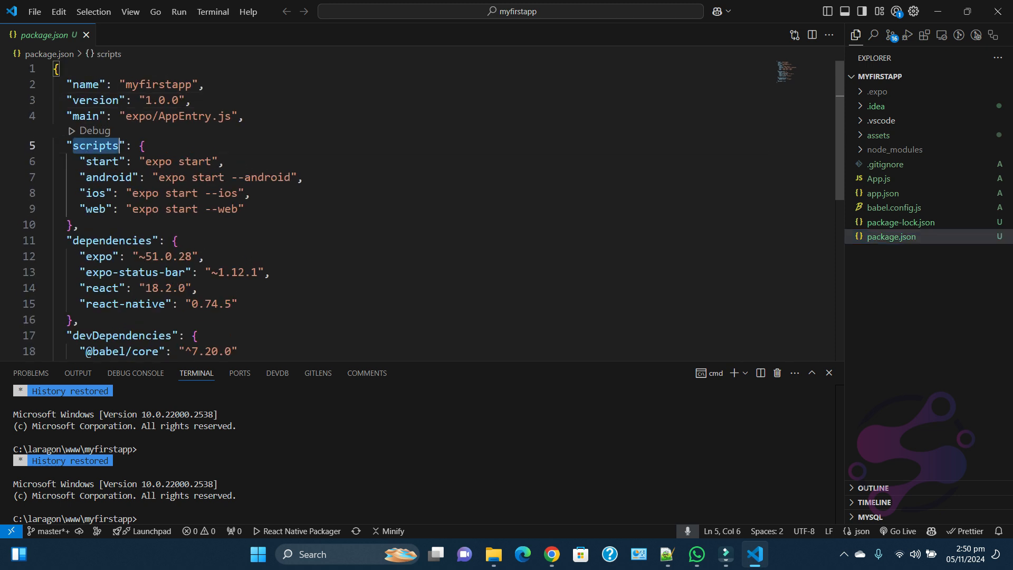
pyautogui.doubleClick(94, 146)
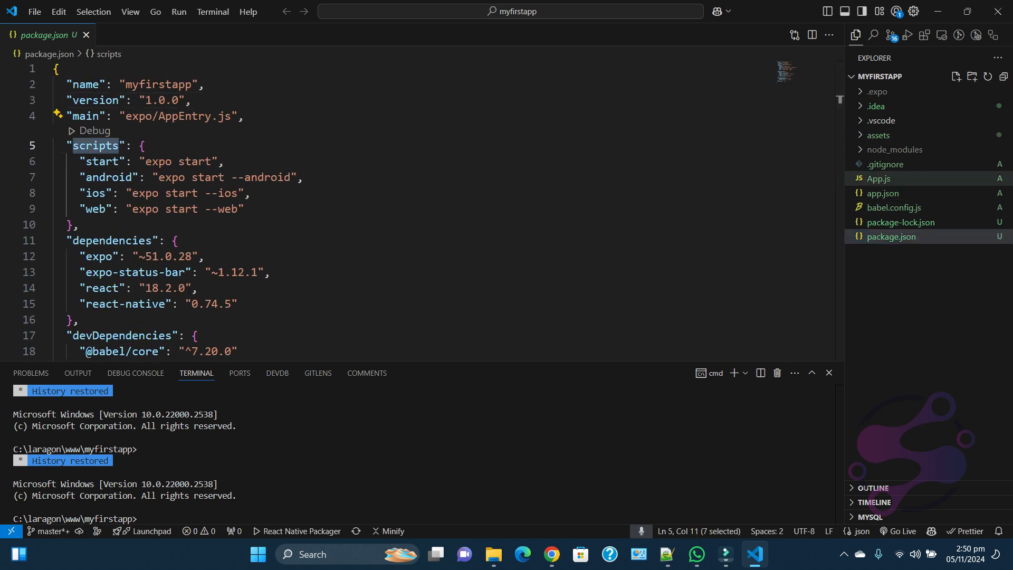
pyautogui.click(882, 192)
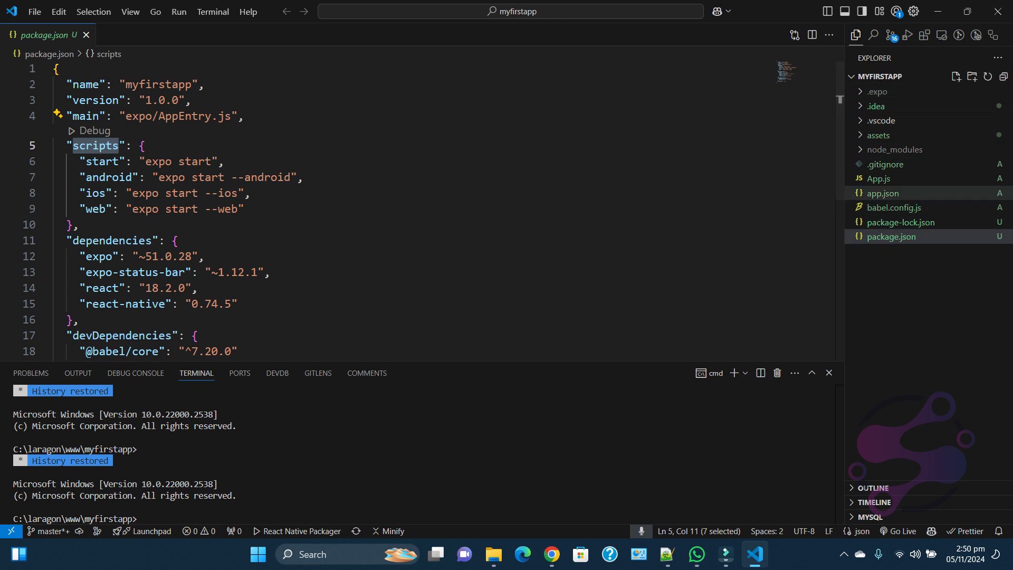
# Review the starter App.js code with its #fff background colour
pyautogui.click(878, 178)
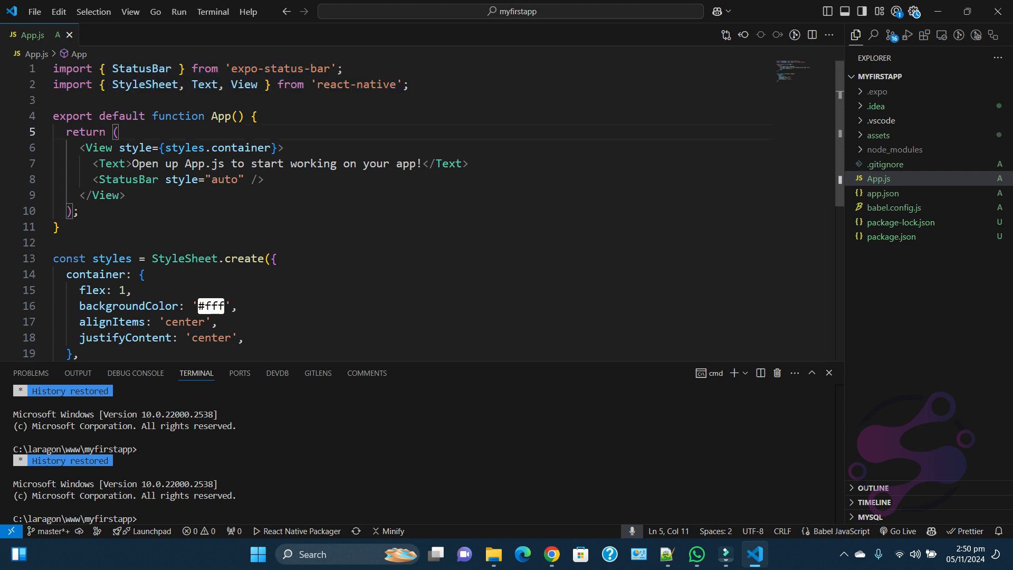
pyautogui.doubleClick(202, 69)
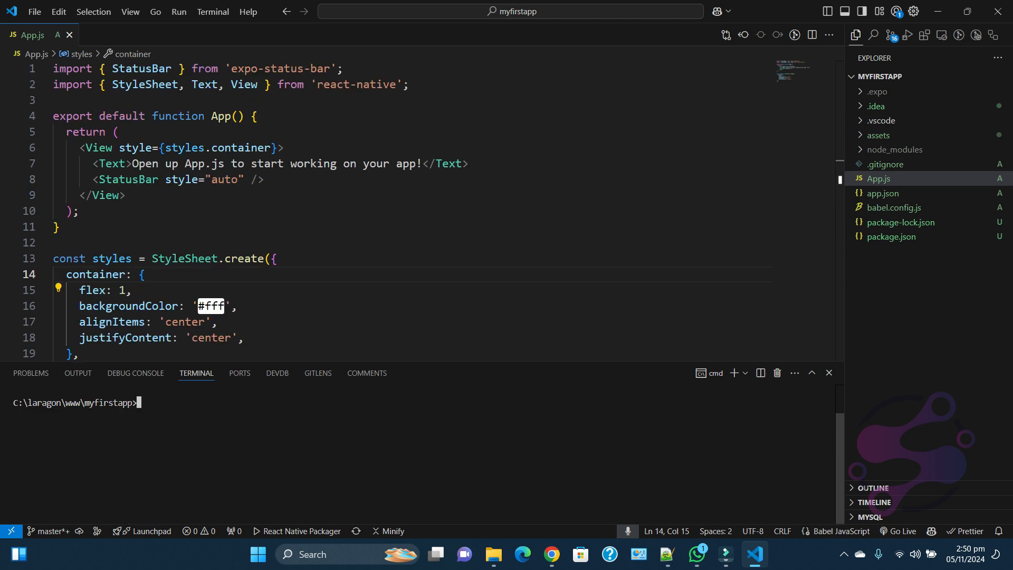
# Run npx expo start in the integrated terminal so the Expo QR code appears
pyautogui.write('npx expo')
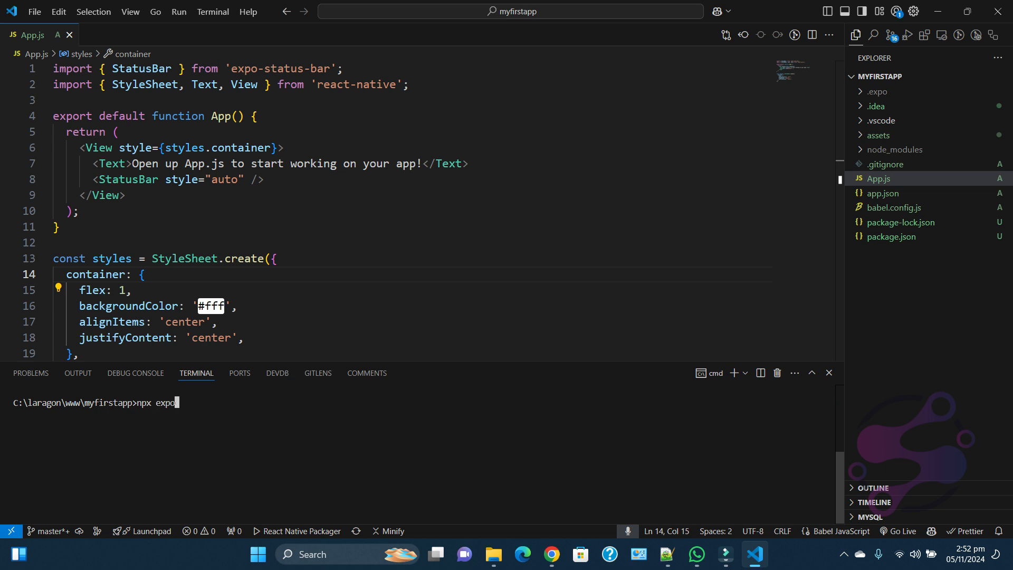
pyautogui.write('stat')
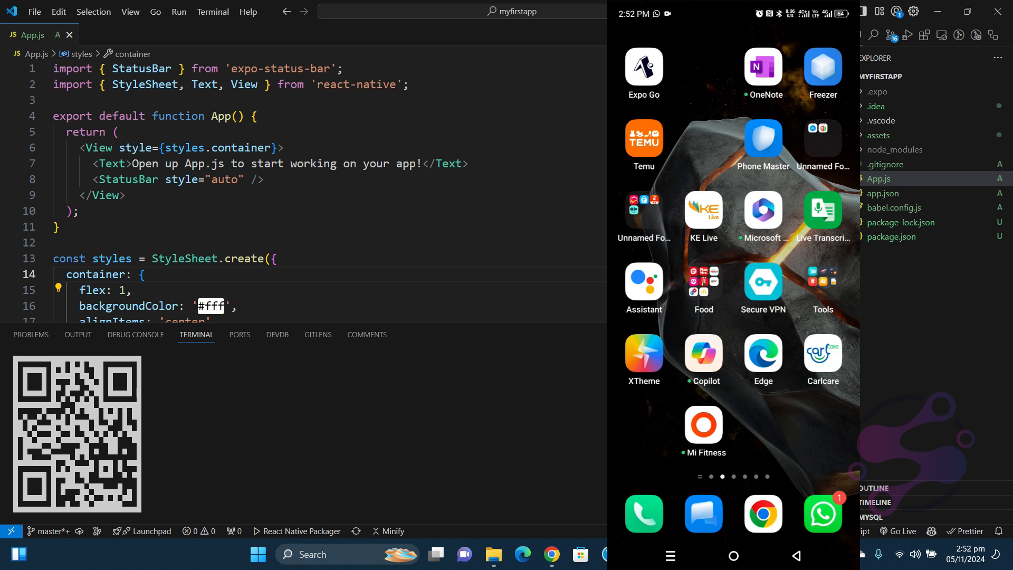
# On the mirrored Android phone, search the Play Store for 'expo' and pick the expo go suggestion
pyautogui.hscroll(-3)
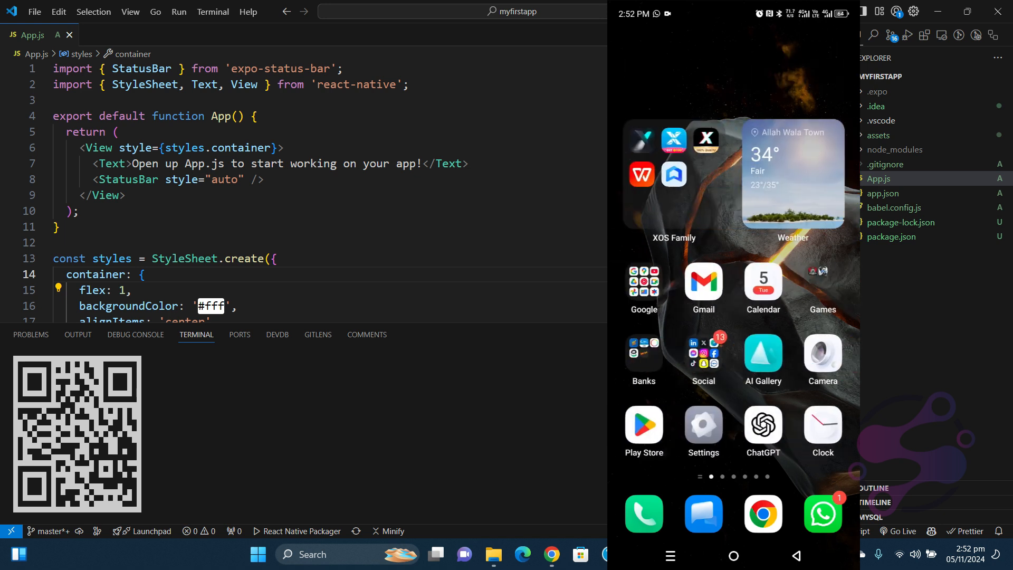
pyautogui.click(643, 425)
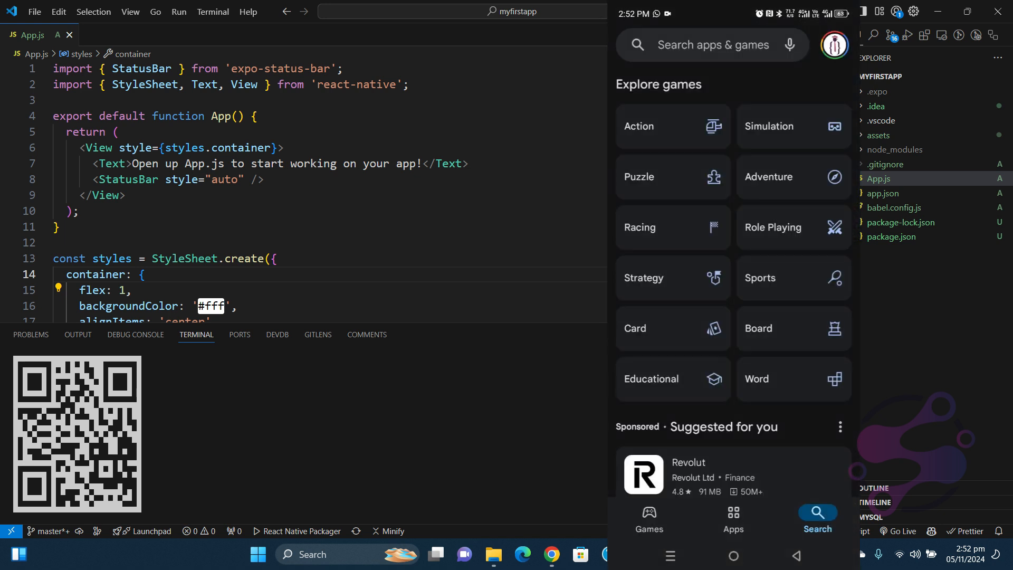
pyautogui.click(710, 44)
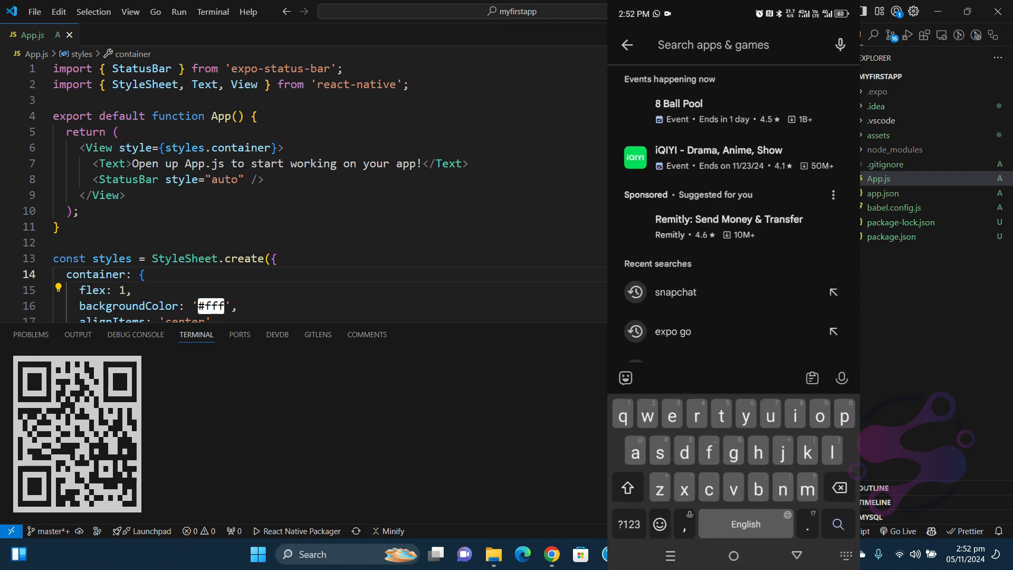
pyautogui.write('expo')
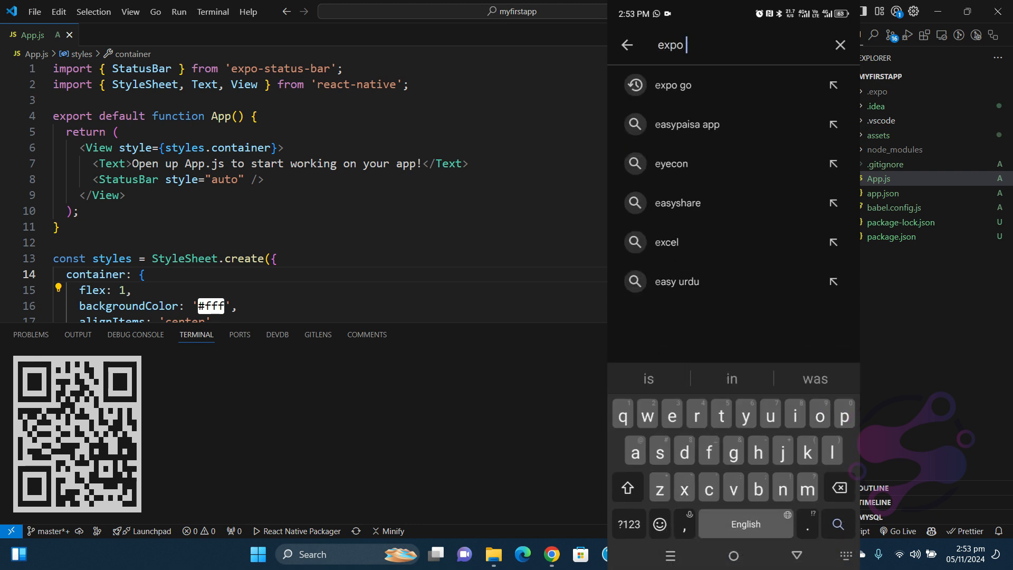
pyautogui.click(672, 85)
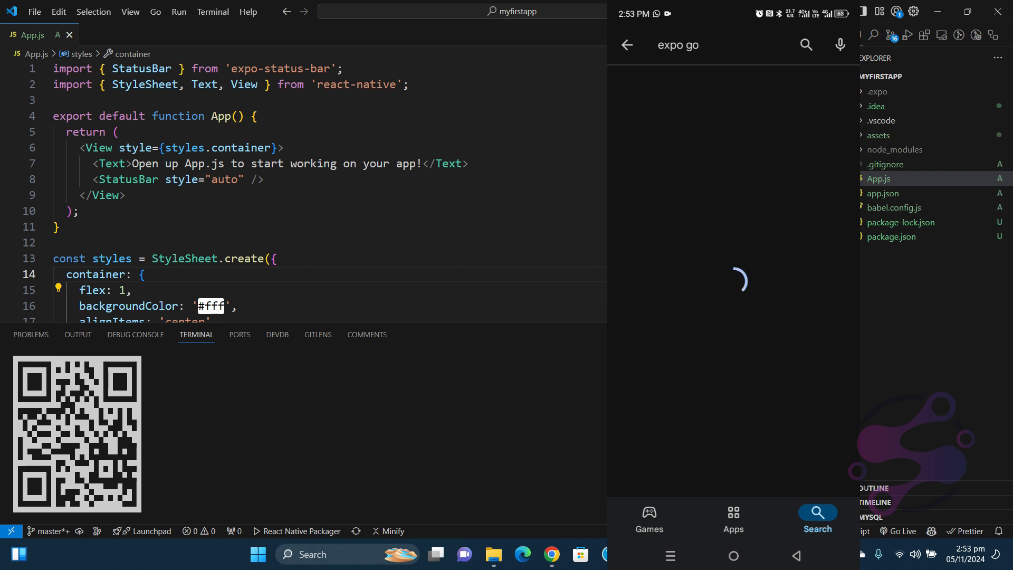